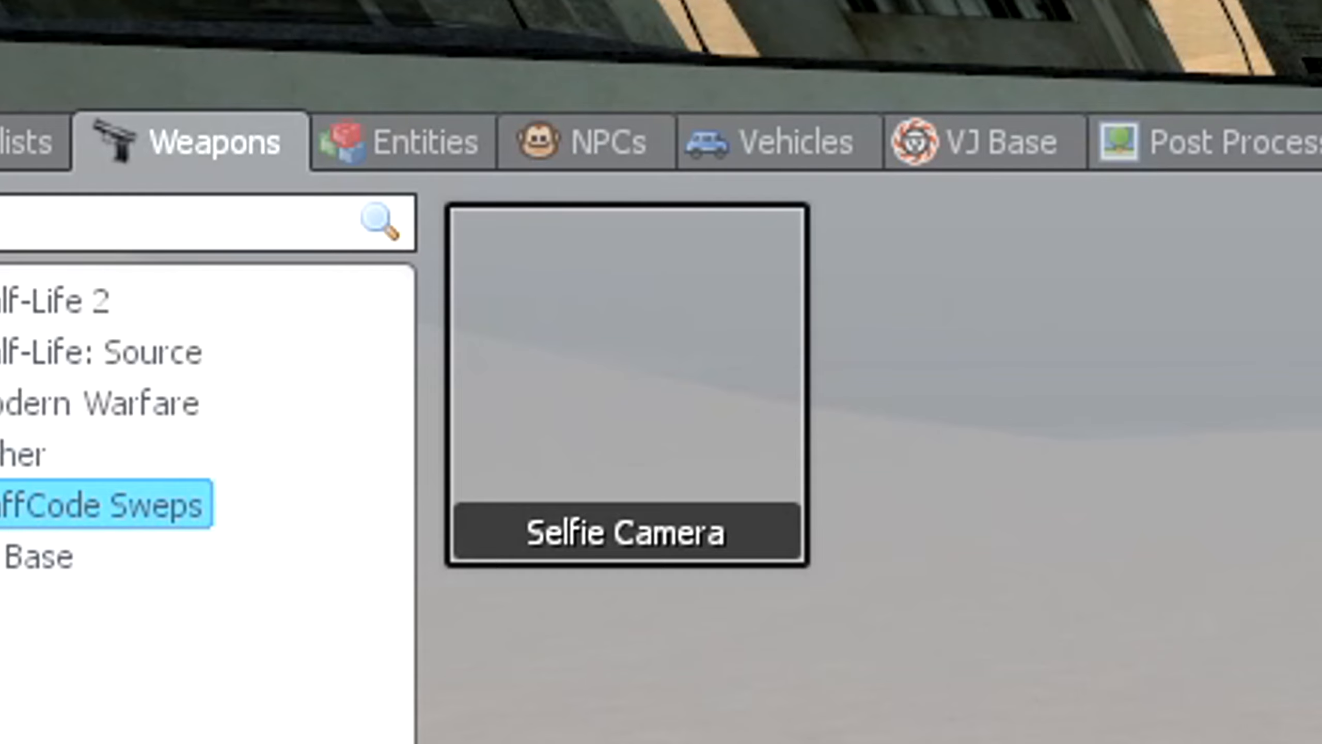
- Pick the Selfie Camera from the spawn menu's Weapons tab
click(625, 384)
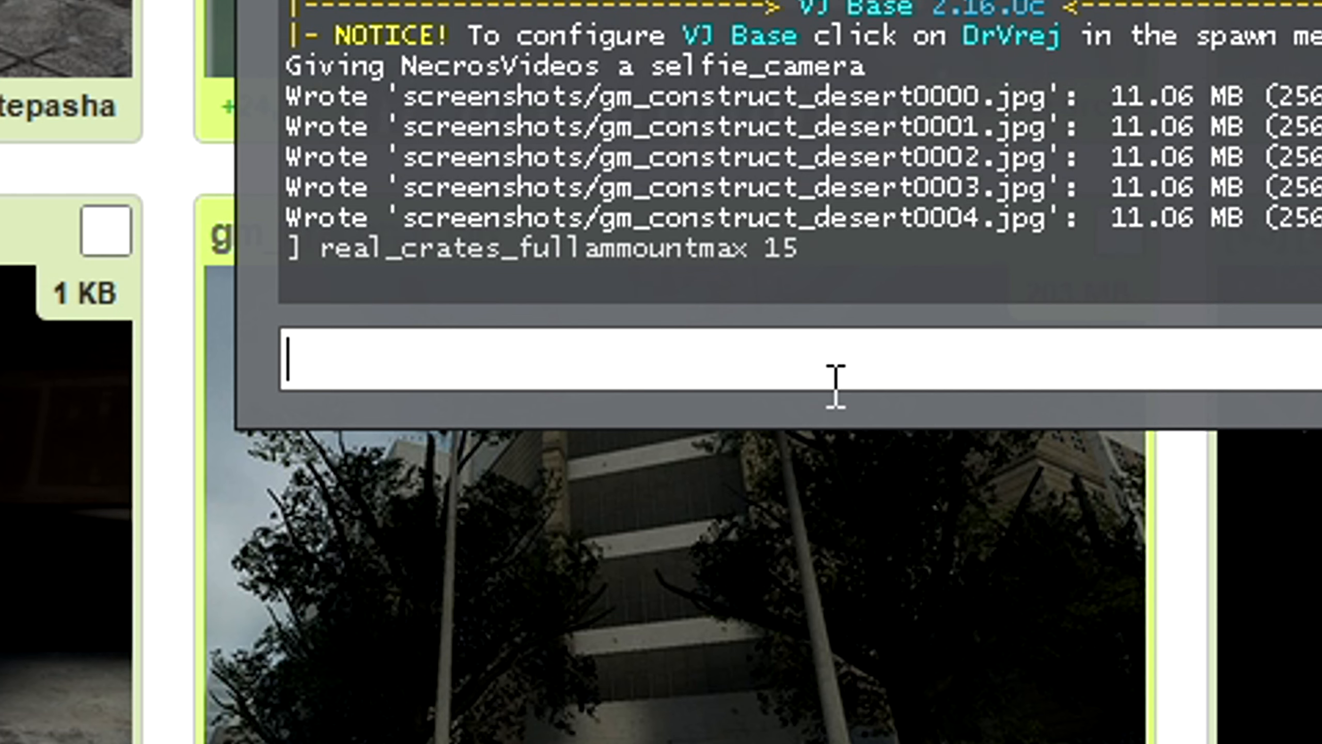
- Enter 'real_crates_fullammountmin 0' and '1' in the console to enable cheats
text(real_crates_fullammountmin 0)
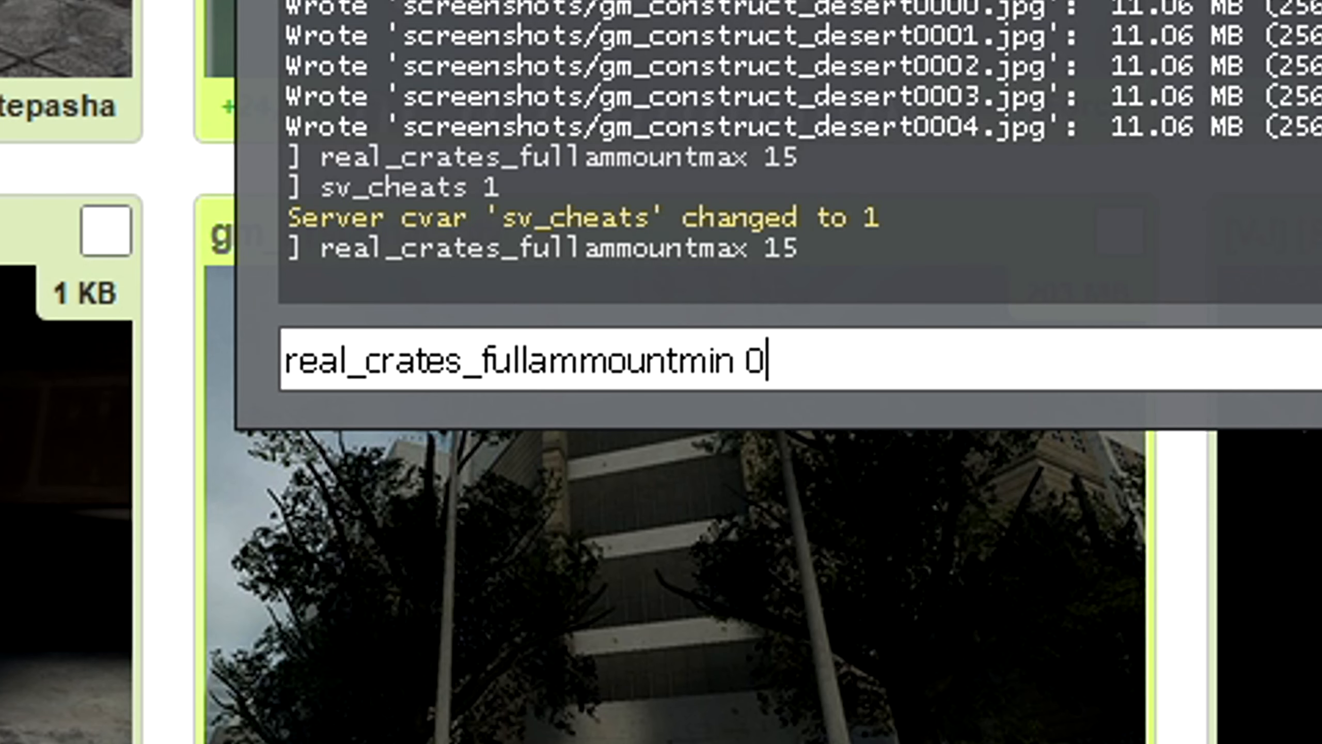
text(1)
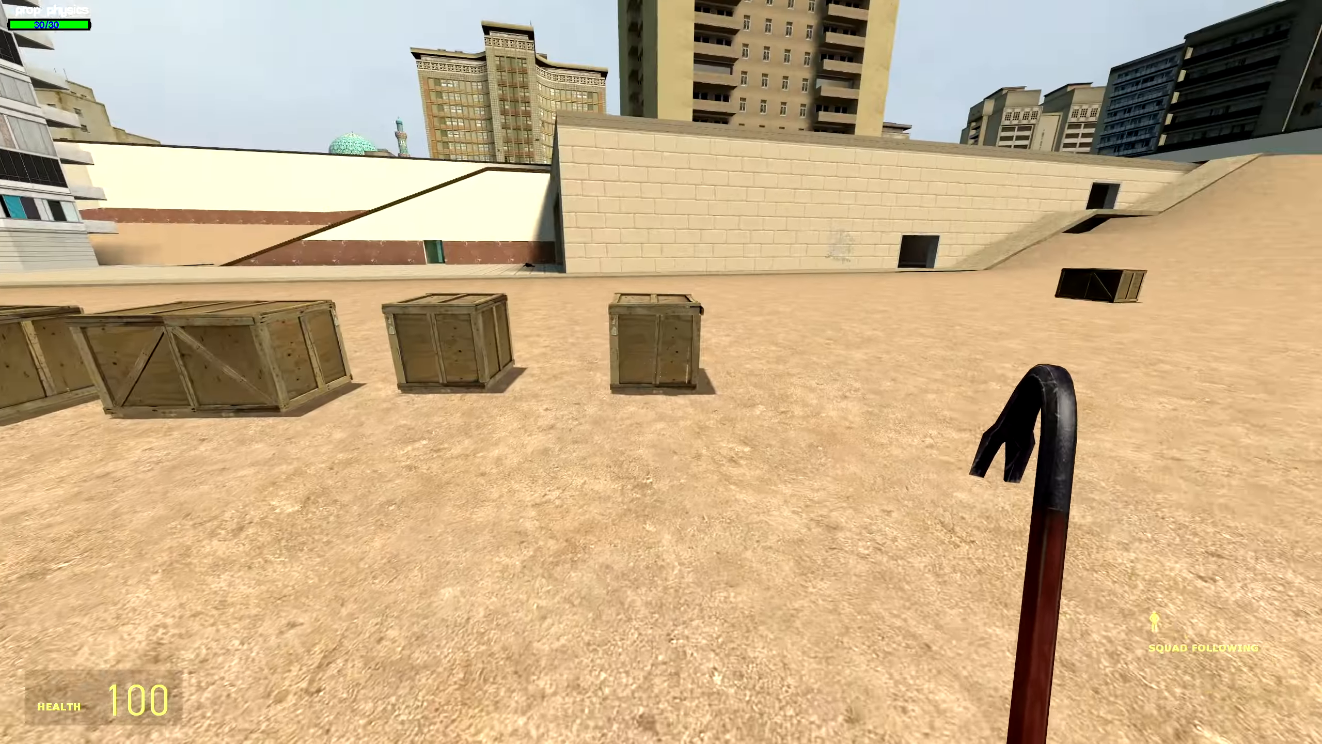
click(661, 372)
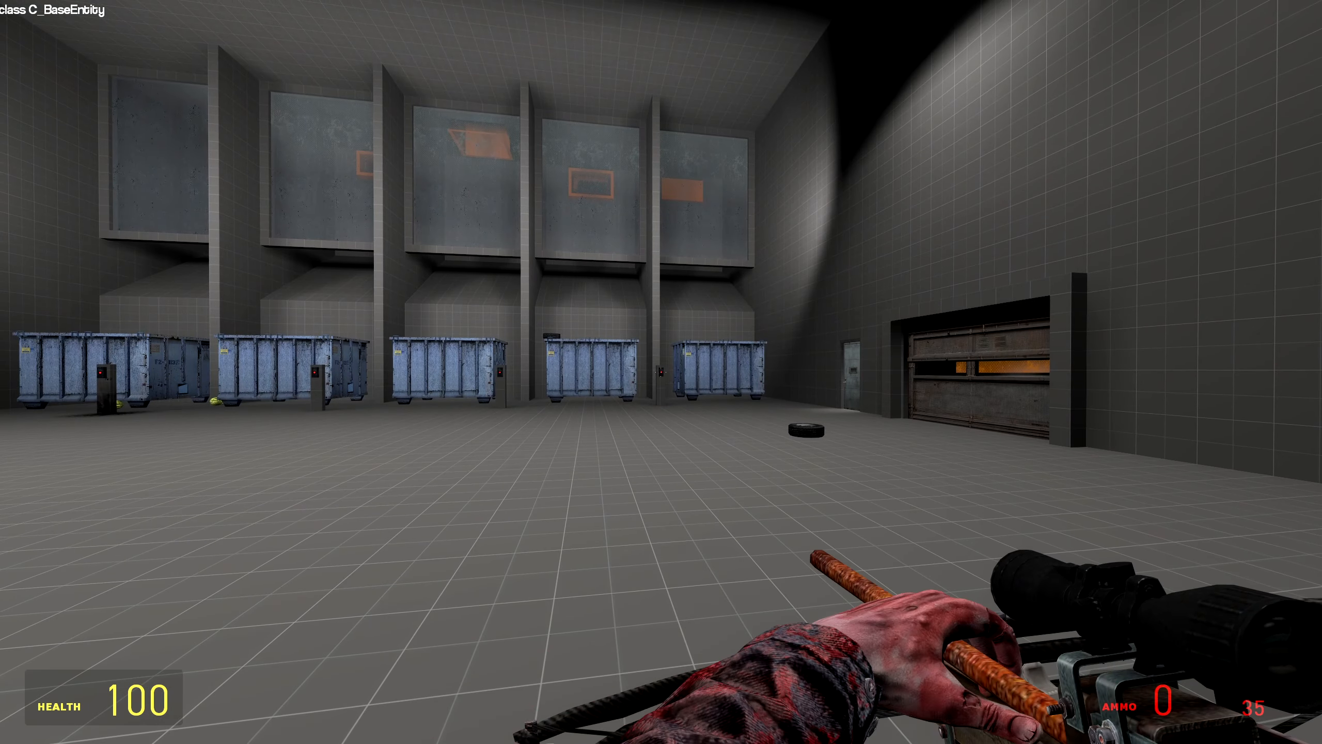
- Fire the revolver, reload, and shoot the red wall buttons to drop barrels into the pool
click(661, 372)
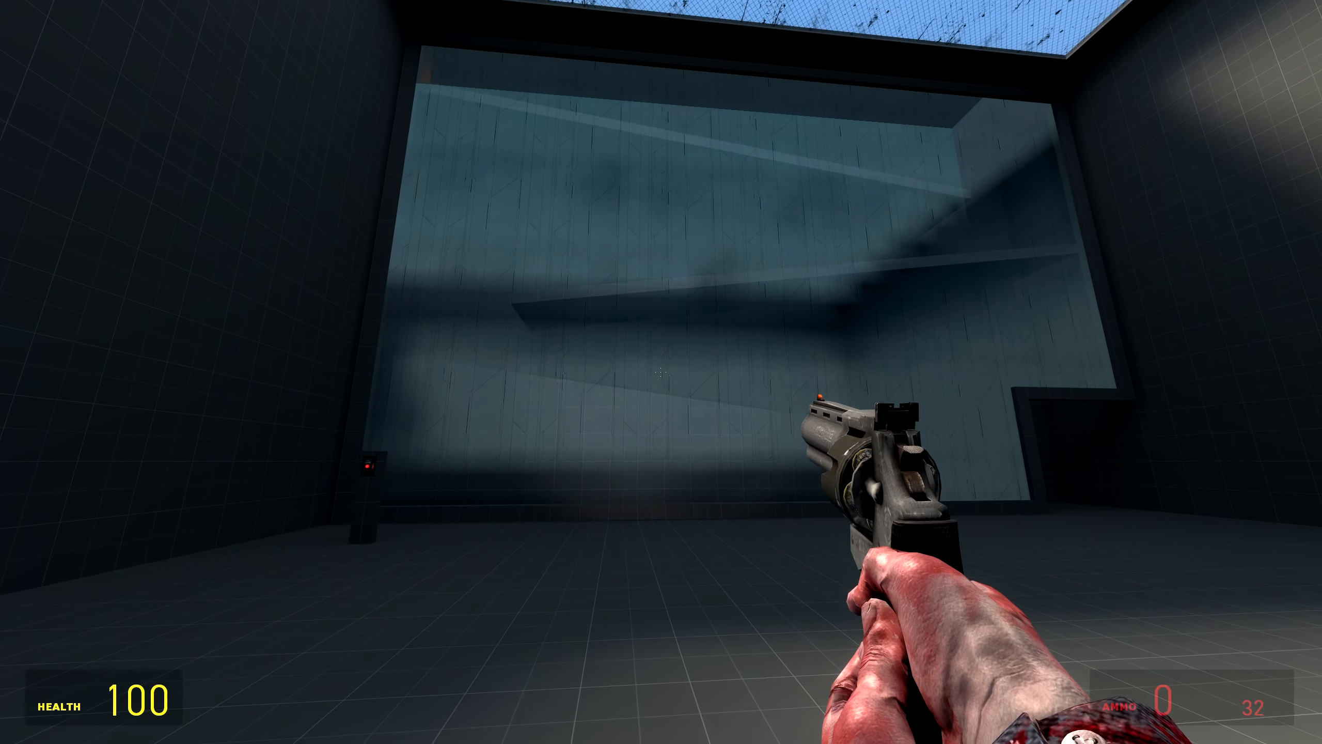
key(r)
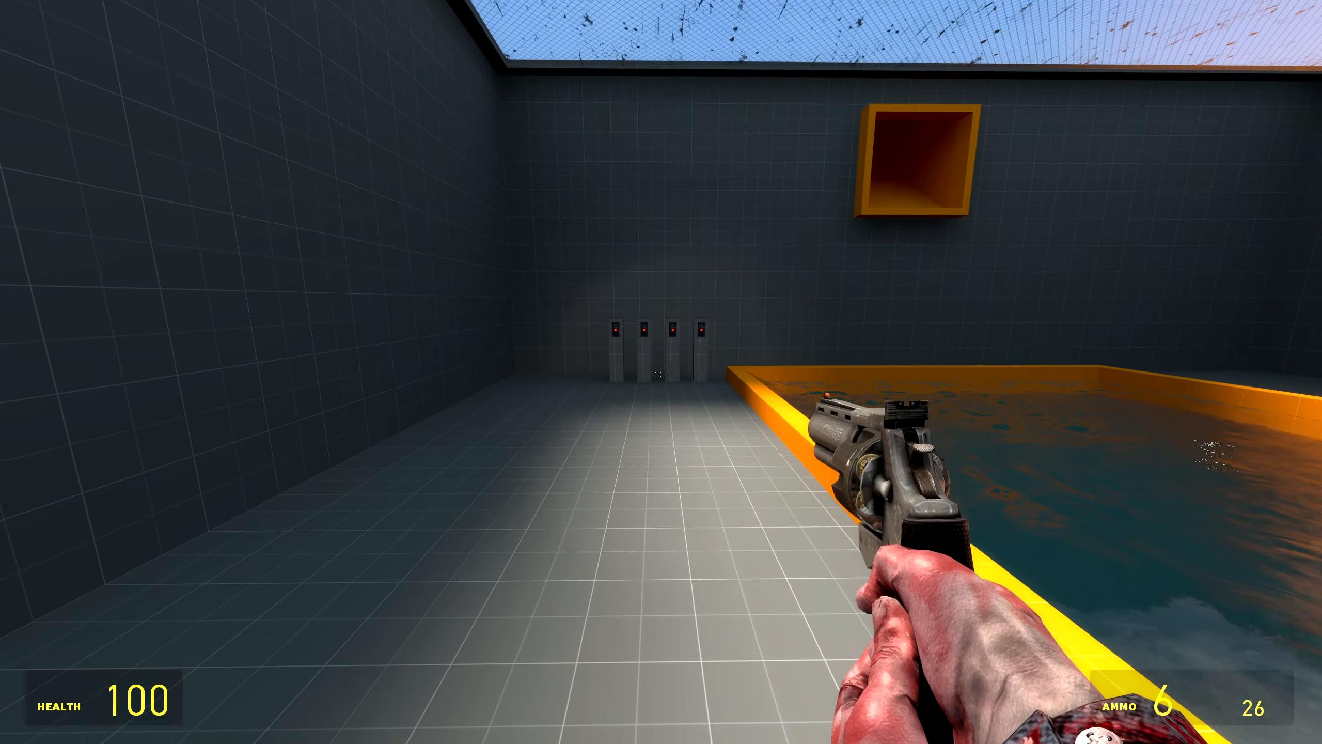
click(661, 372)
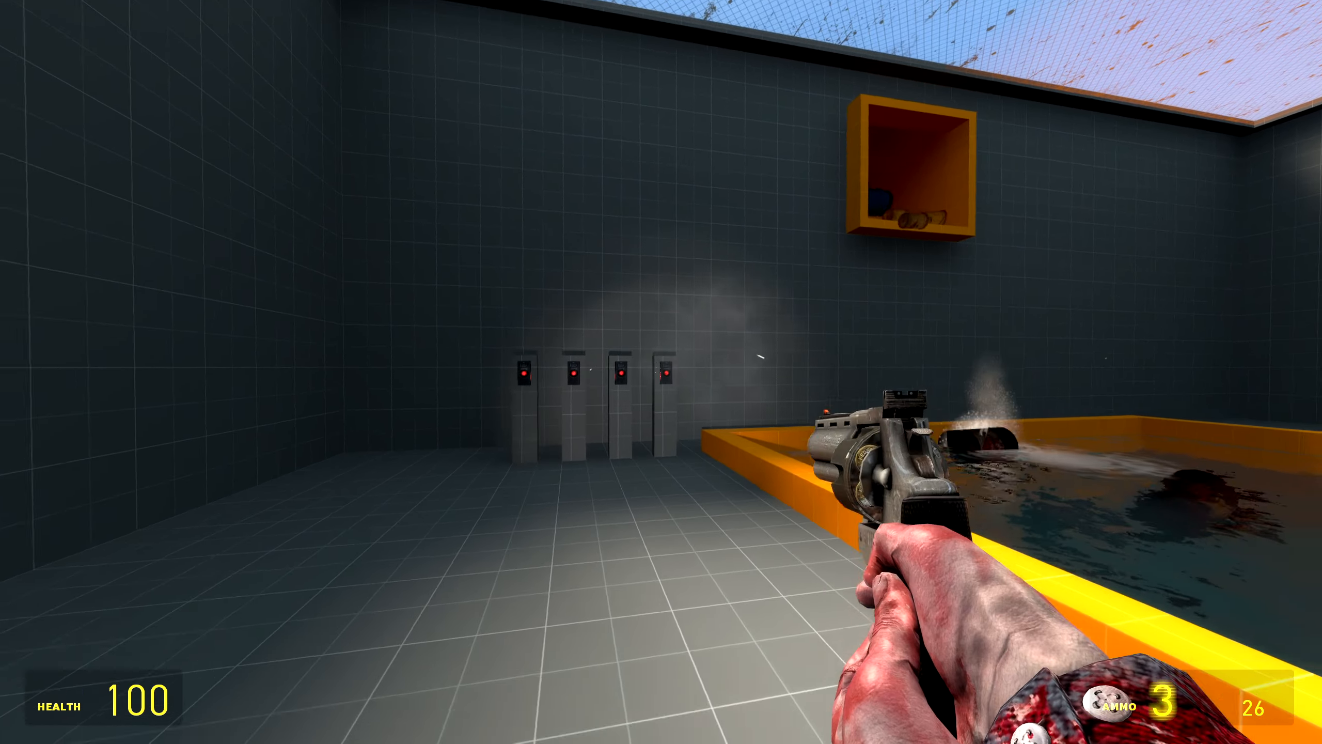
click(661, 372)
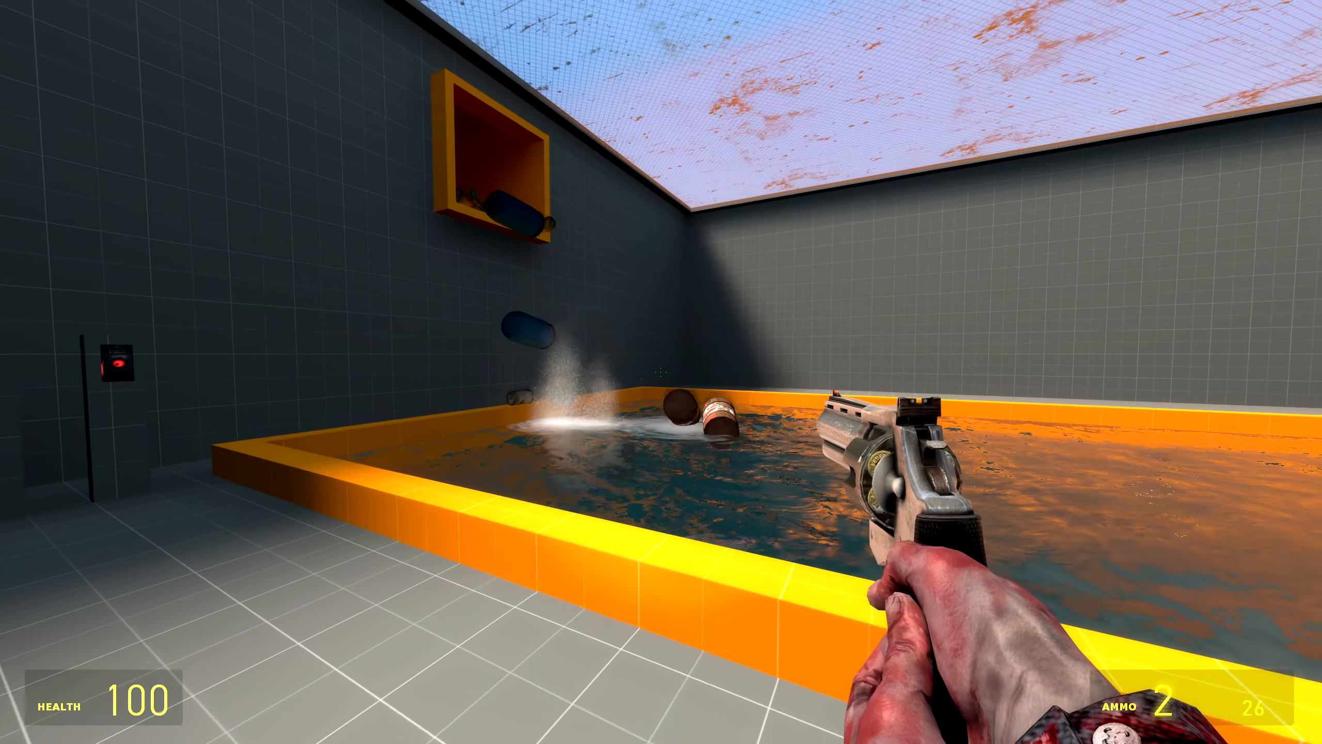